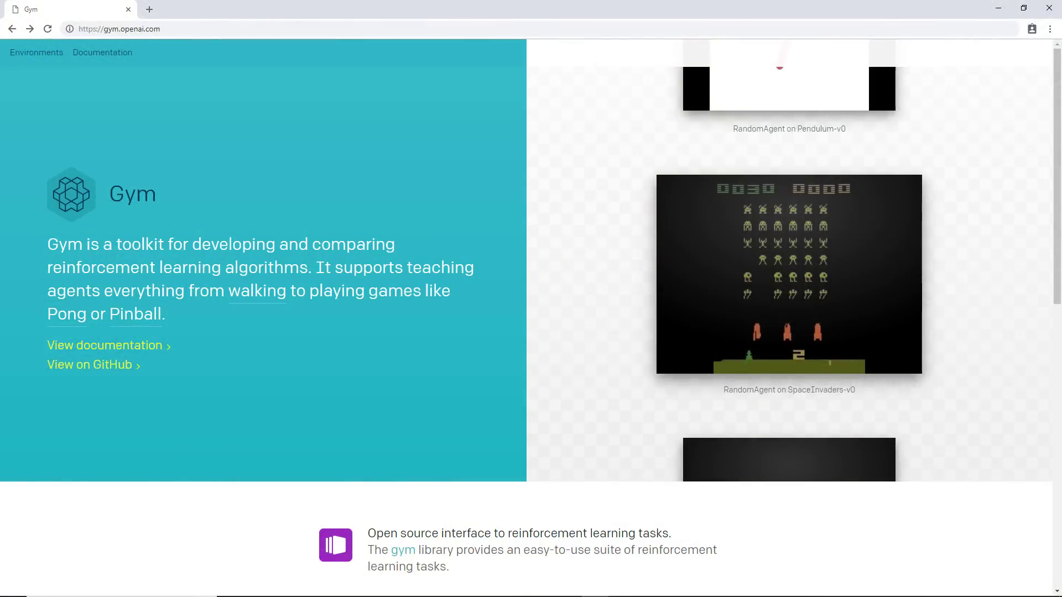
scroll(down, 3)
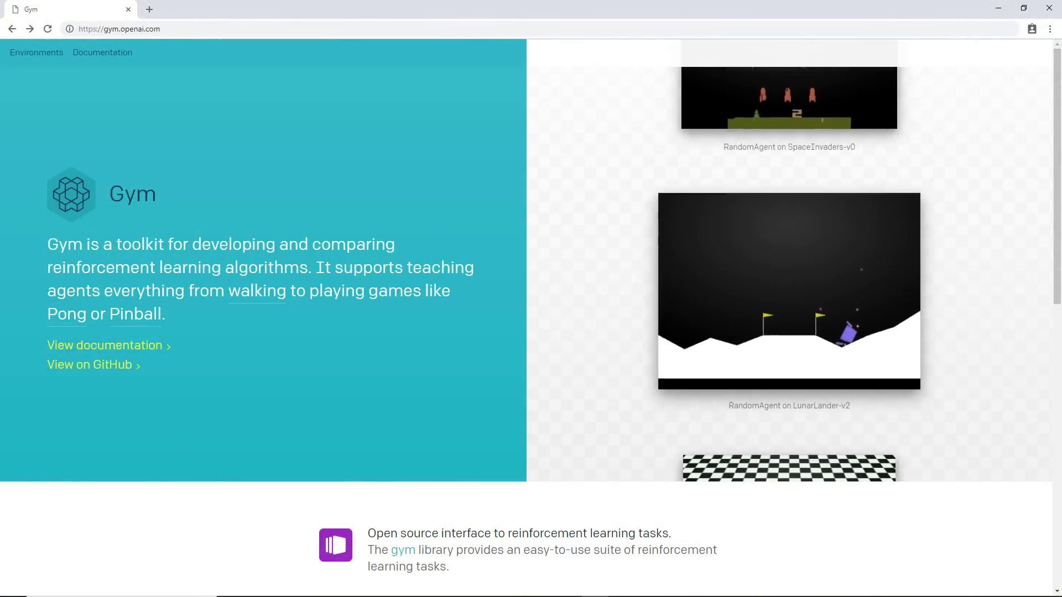
scroll(down, 3)
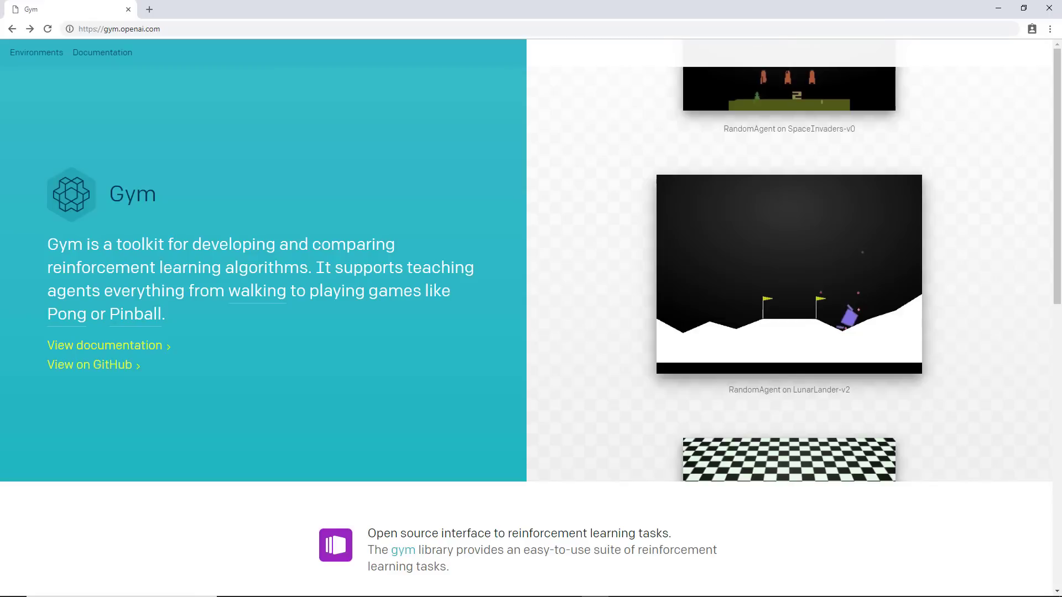
scroll(down, 3)
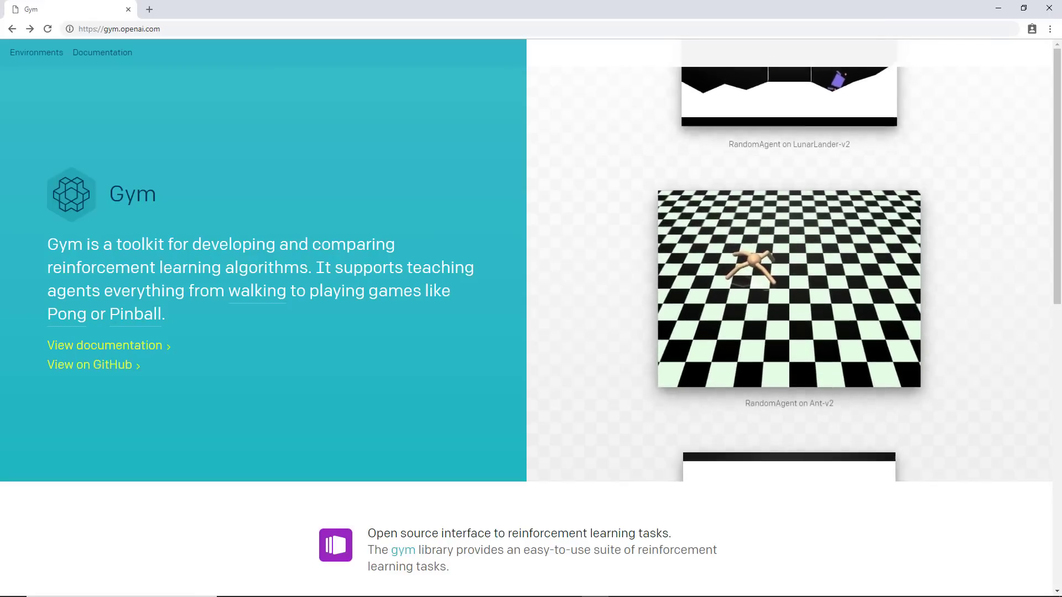
scroll(down, 3)
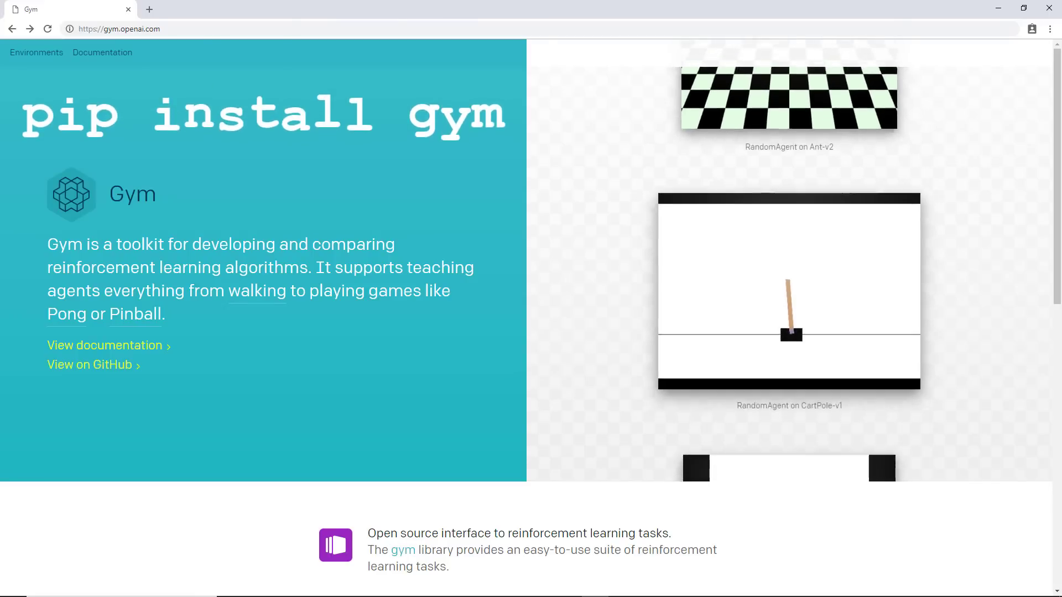
scroll(down, 3)
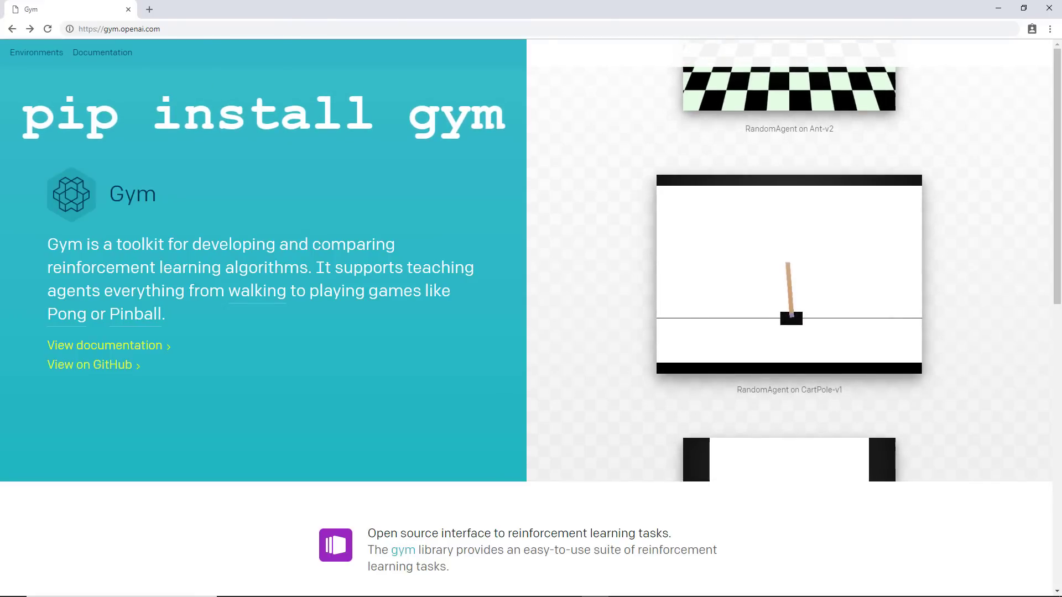
scroll(down, 3)
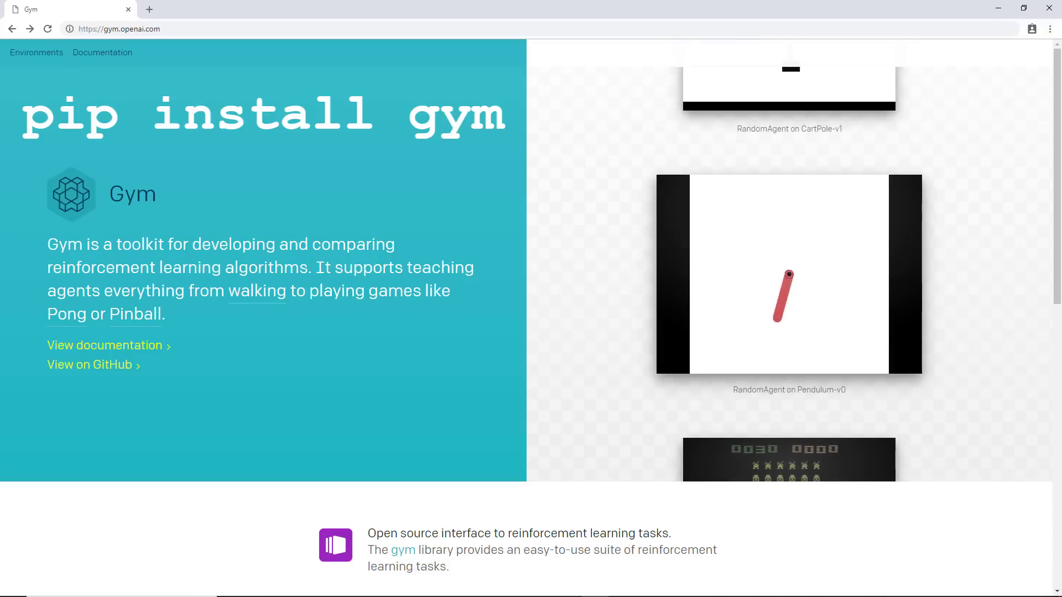
scroll(down, 3)
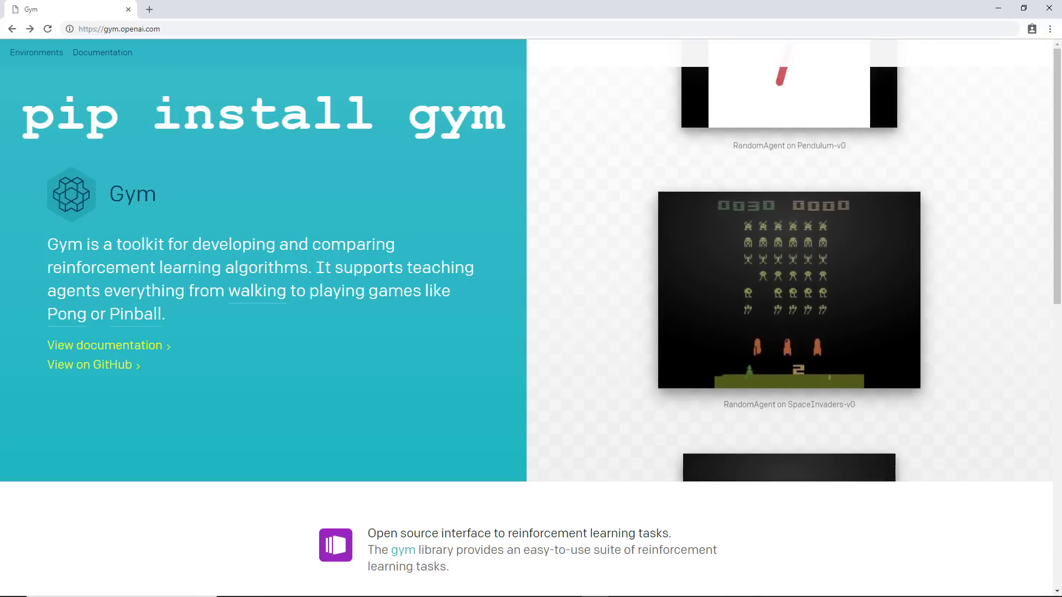
scroll(down, 3)
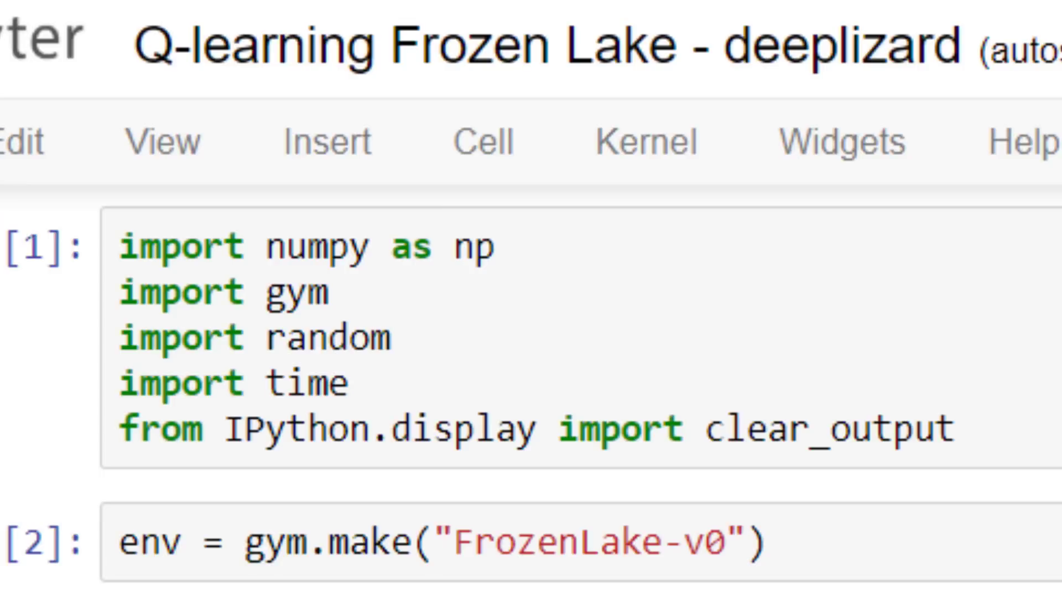
scroll(down, 3)
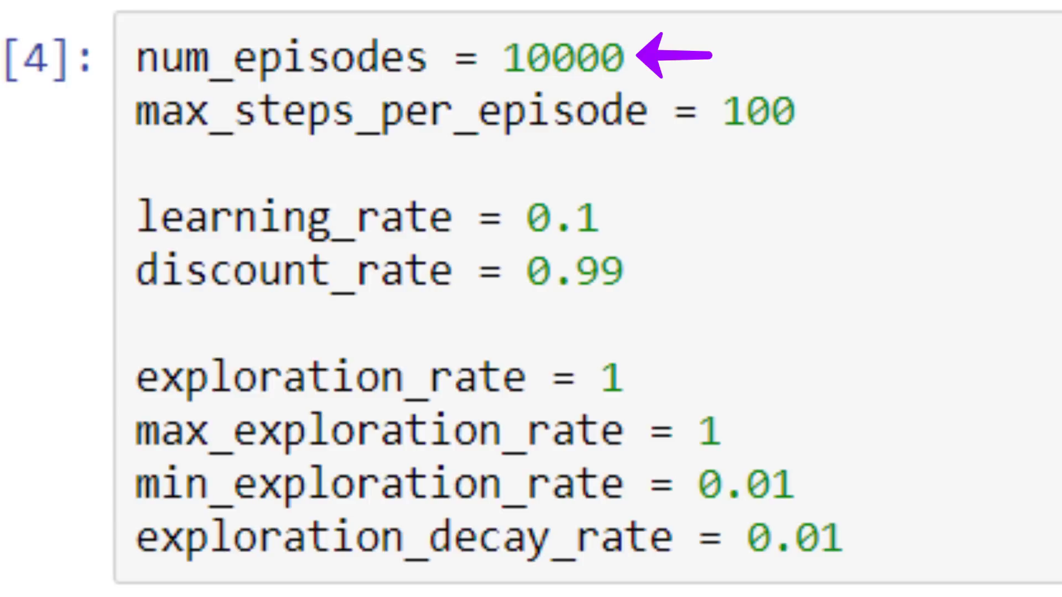
mouse_move(831, 110)
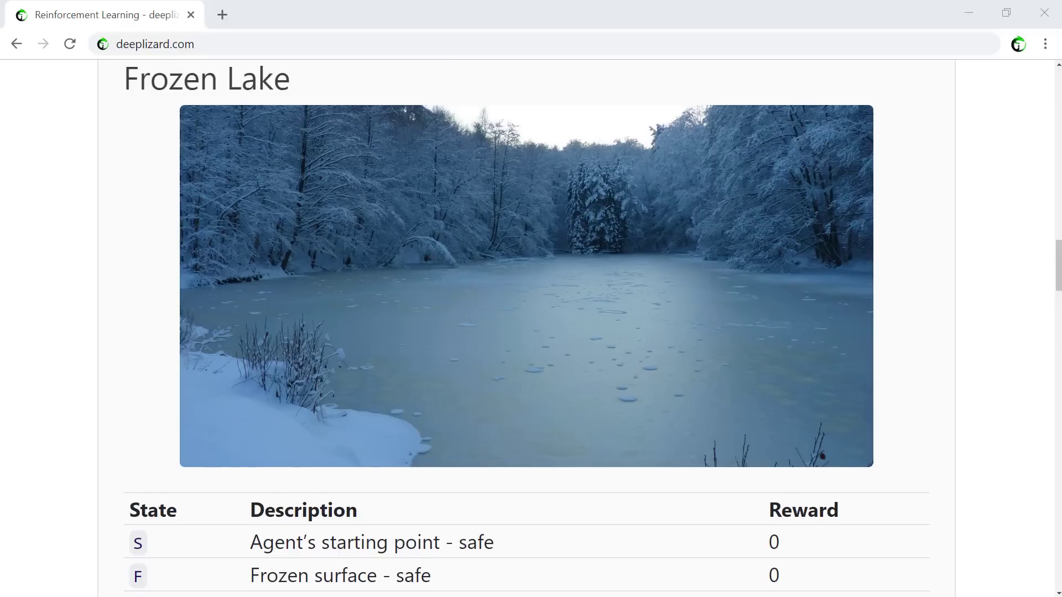
scroll(down, 3)
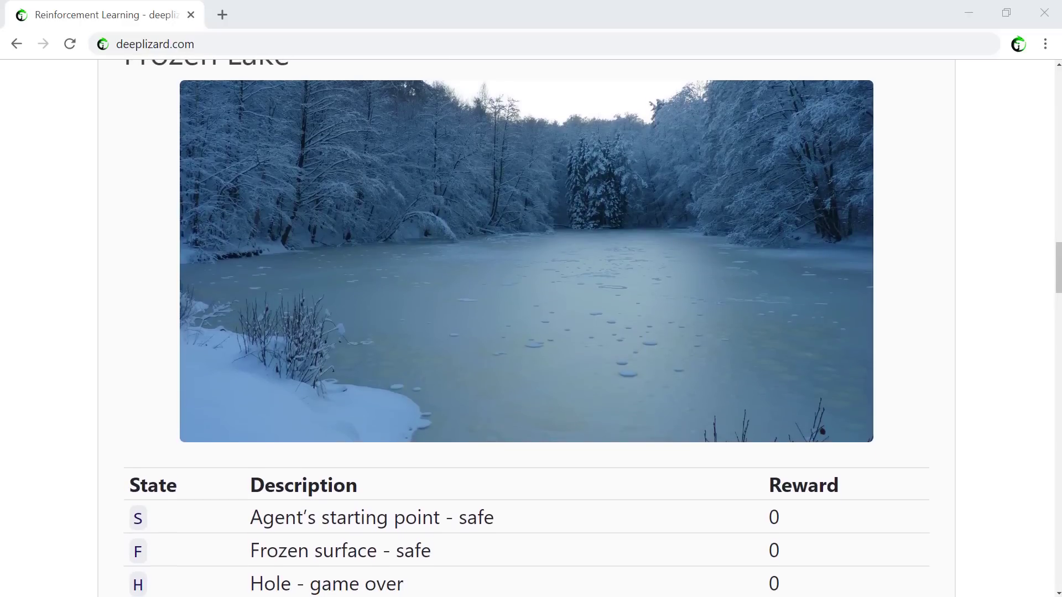
scroll(down, 3)
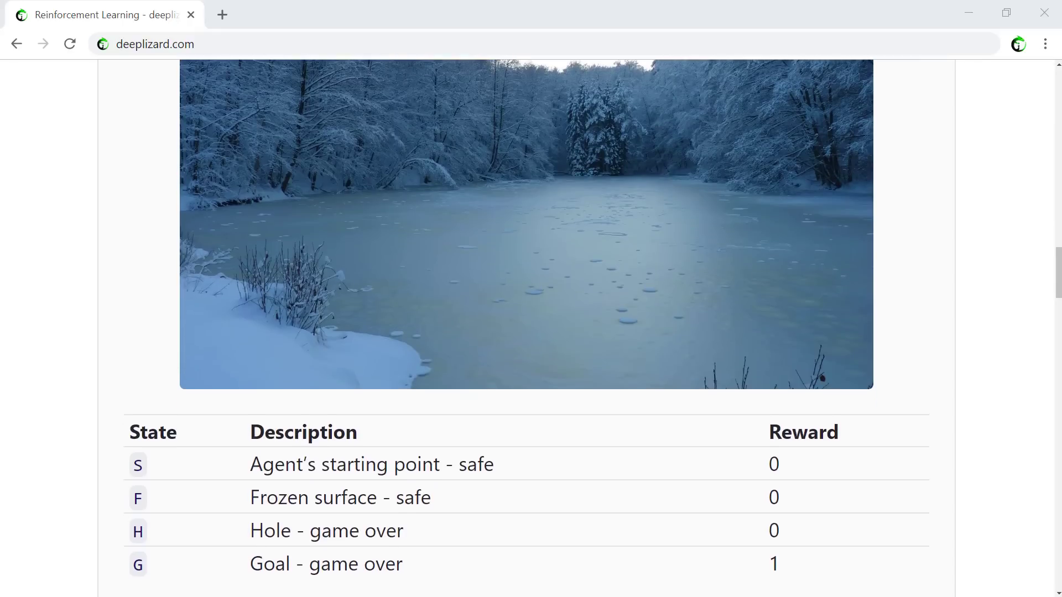
scroll(down, 3)
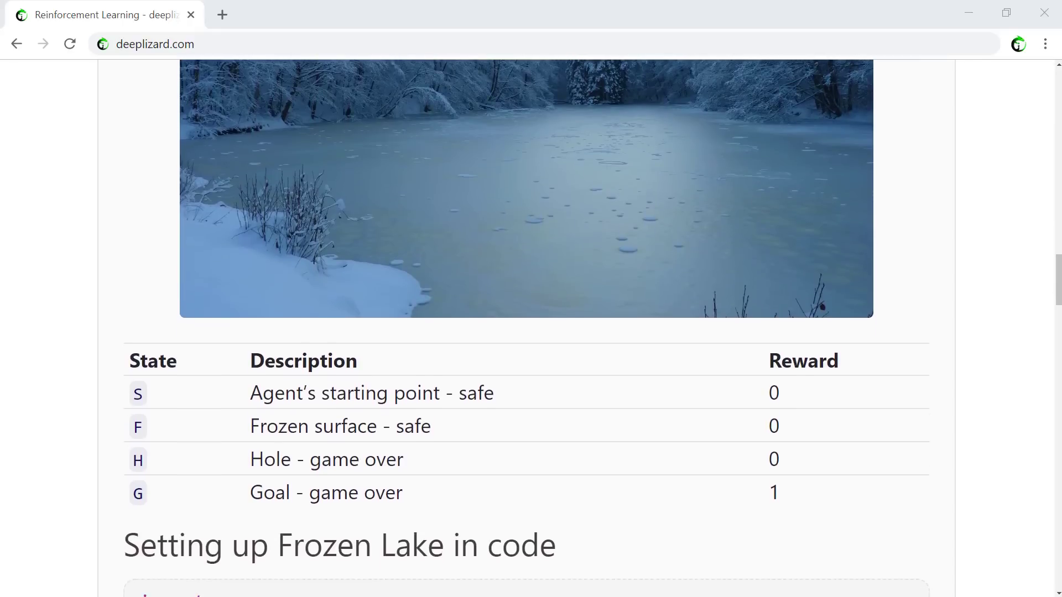
scroll(down, 3)
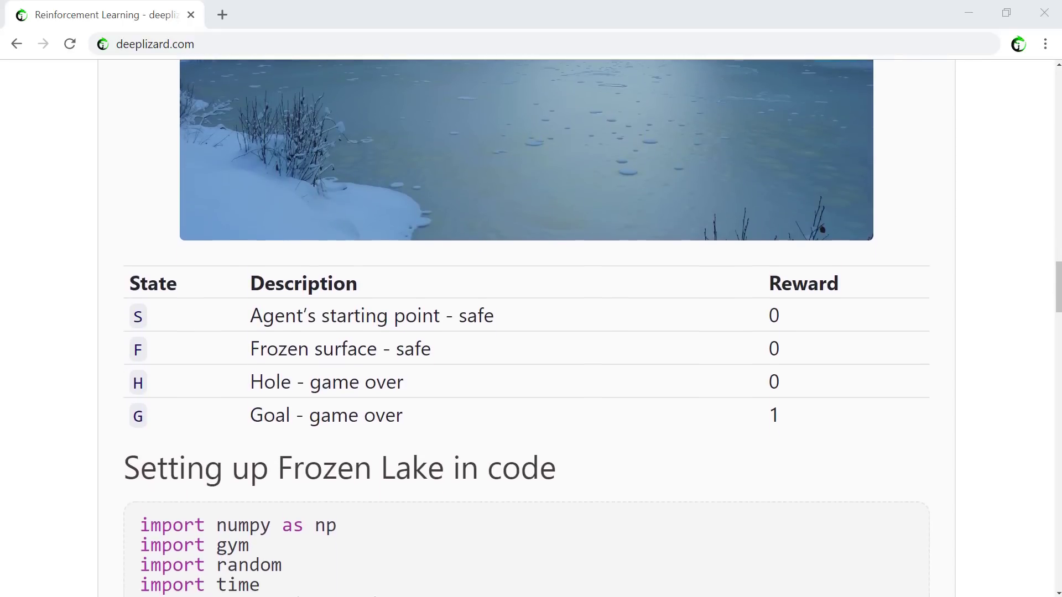
scroll(down, 3)
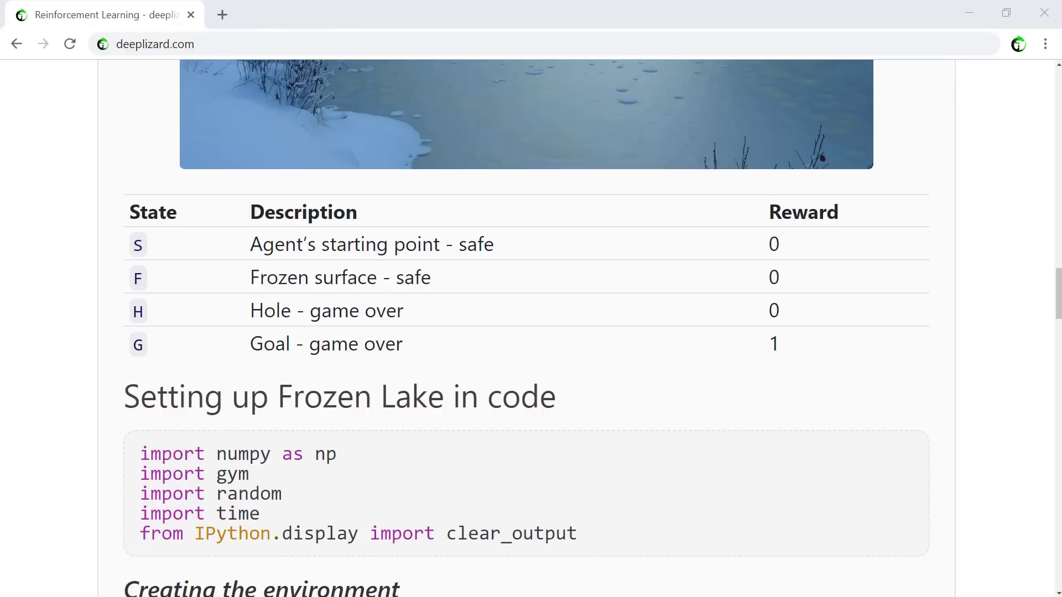
scroll(down, 3)
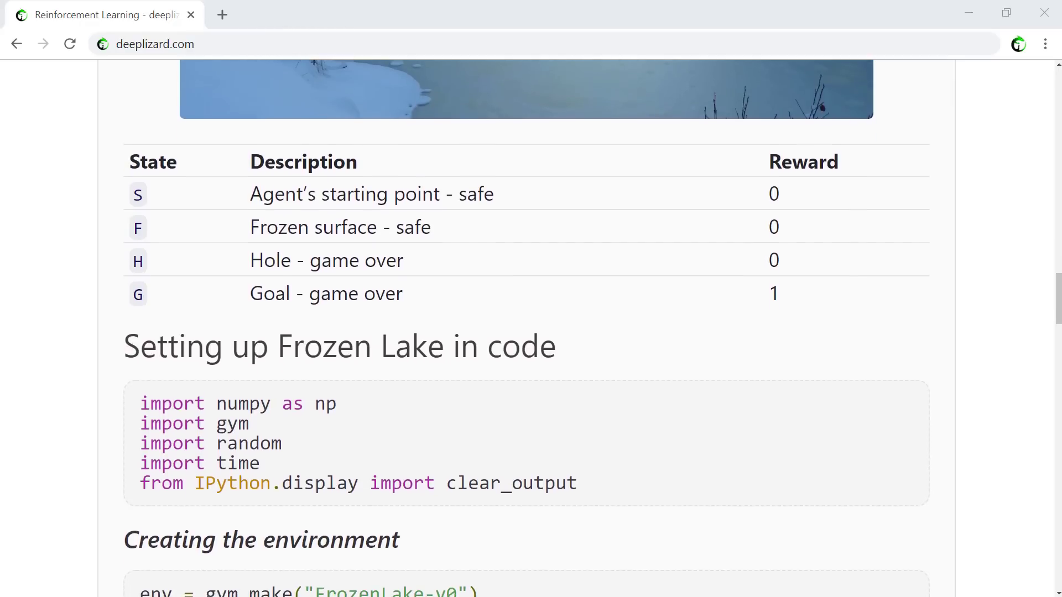
scroll(down, 3)
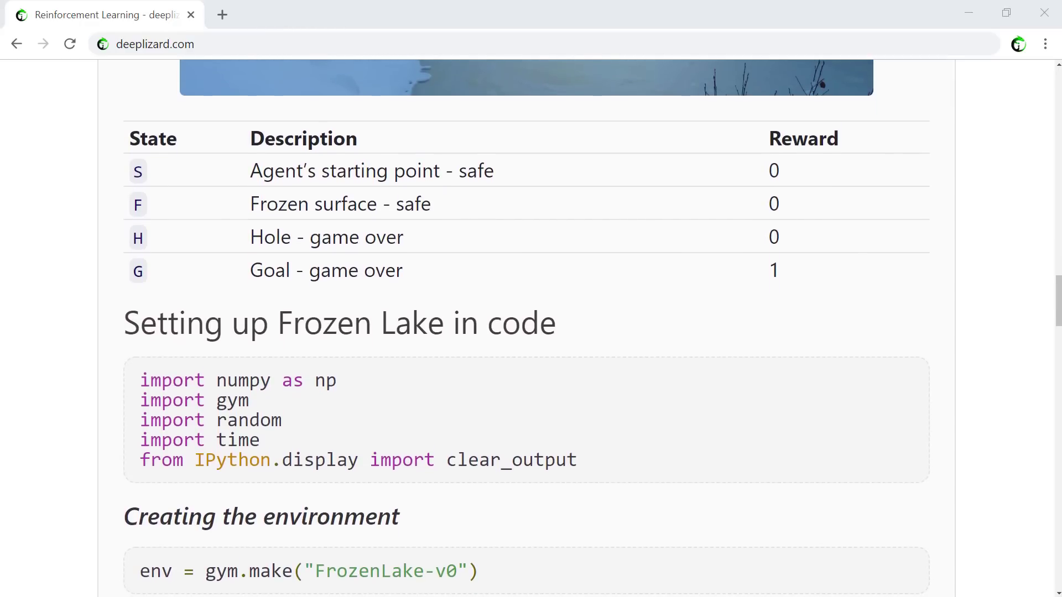